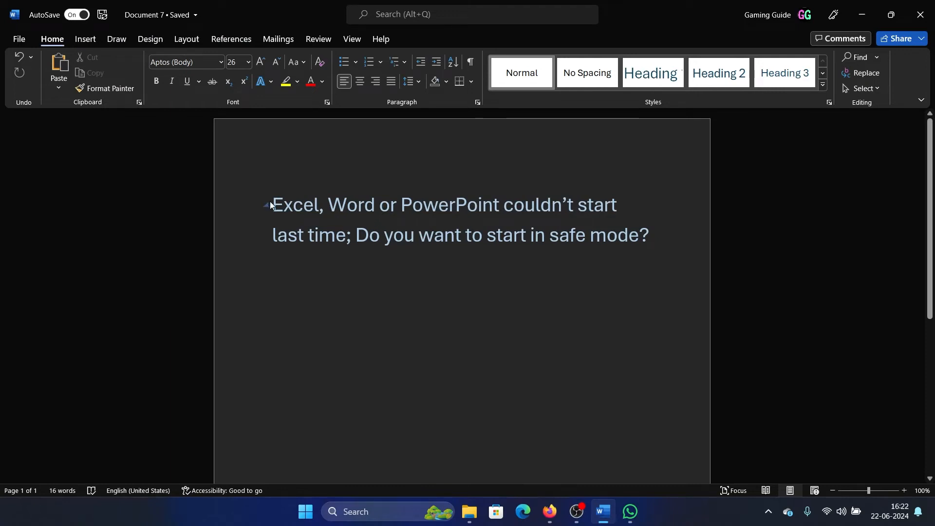
Step: Select text in the safe-mode heading, then deselect it, leaving the document unchanged
left_click_drag(272, 204, 644, 234)
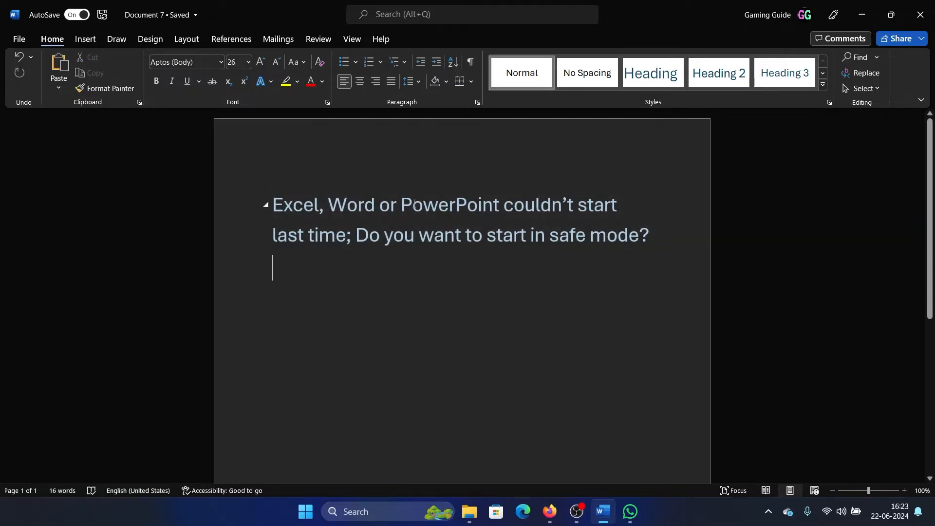
double_click(410, 204)
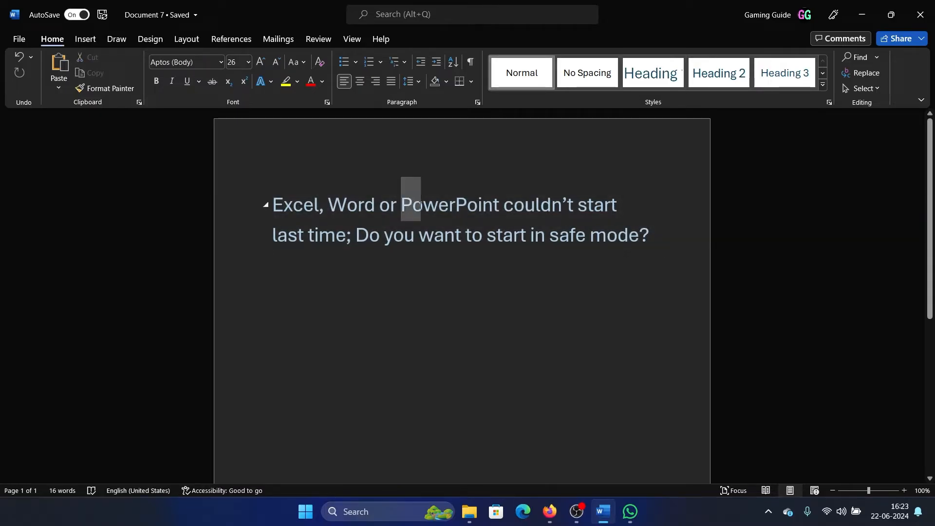
left_click(651, 73)
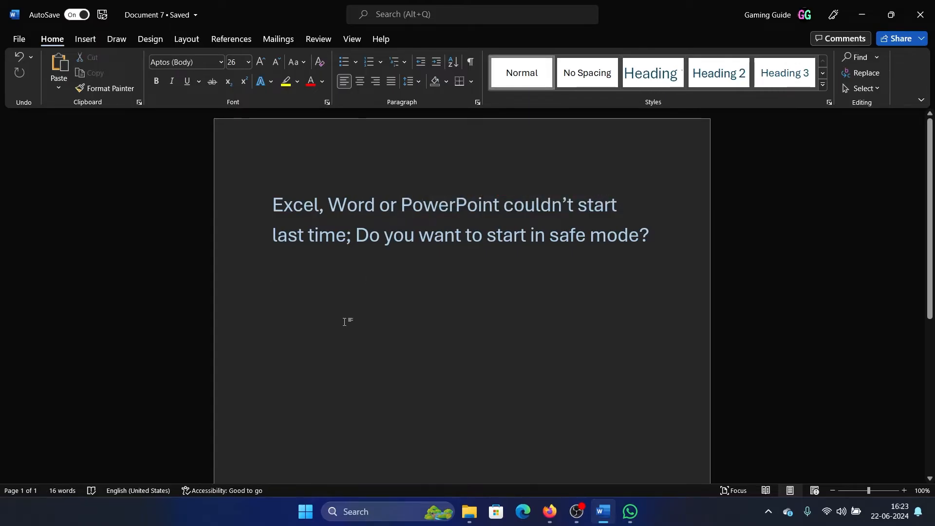
mouse_move(356, 306)
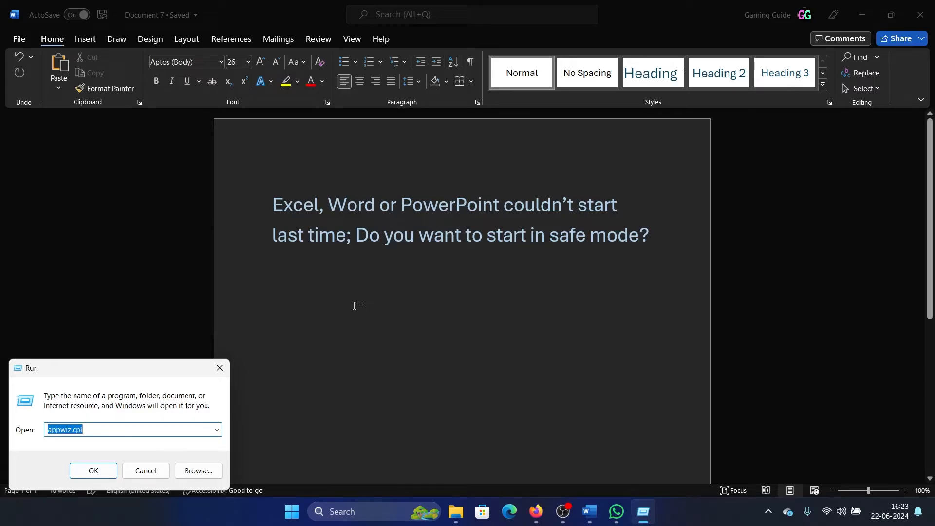
Step: Run winword.exe /safe, excel.exe /safe and powerpnt.exe /safe to launch each in Safe Mode
type("windo")
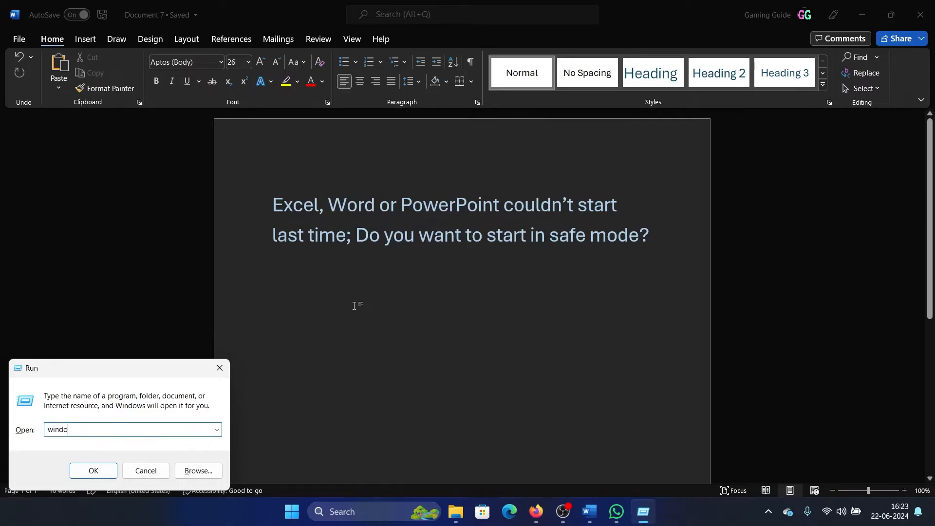
type("winword.exe /safe")
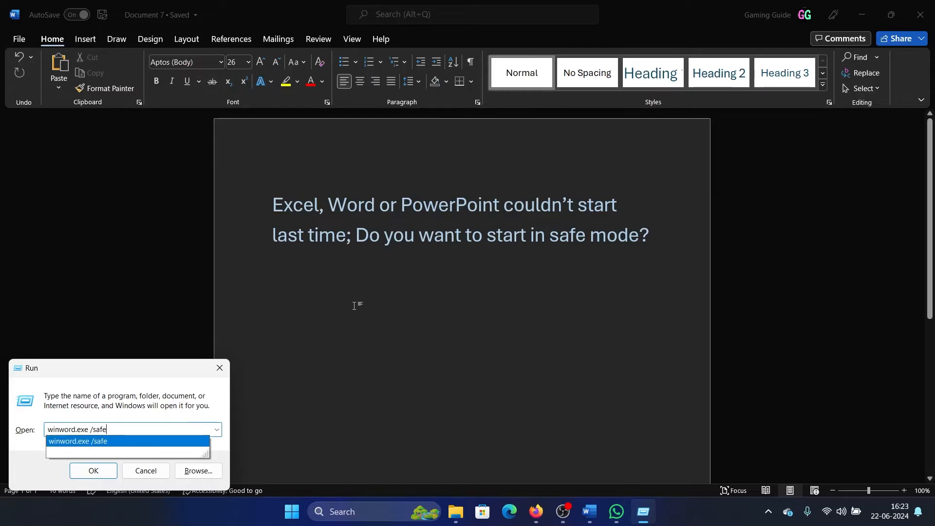
left_click(92, 471)
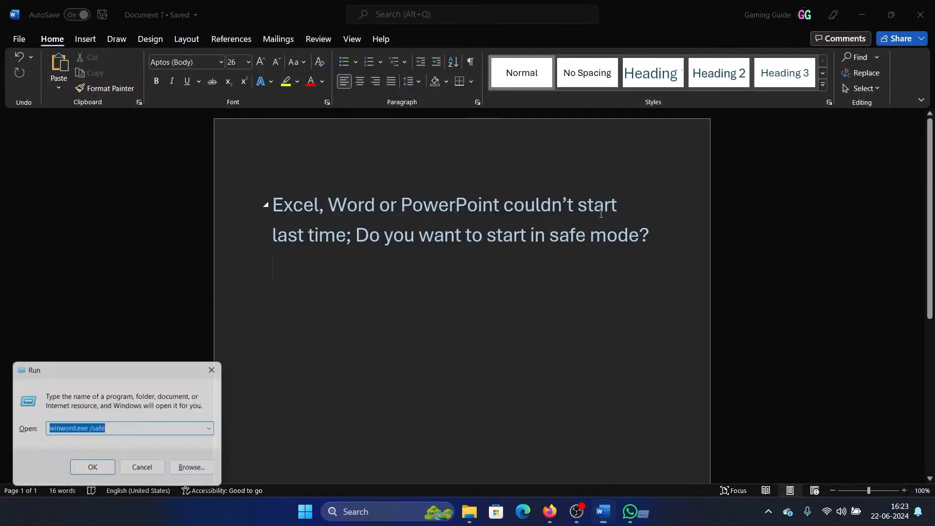
type("excel")
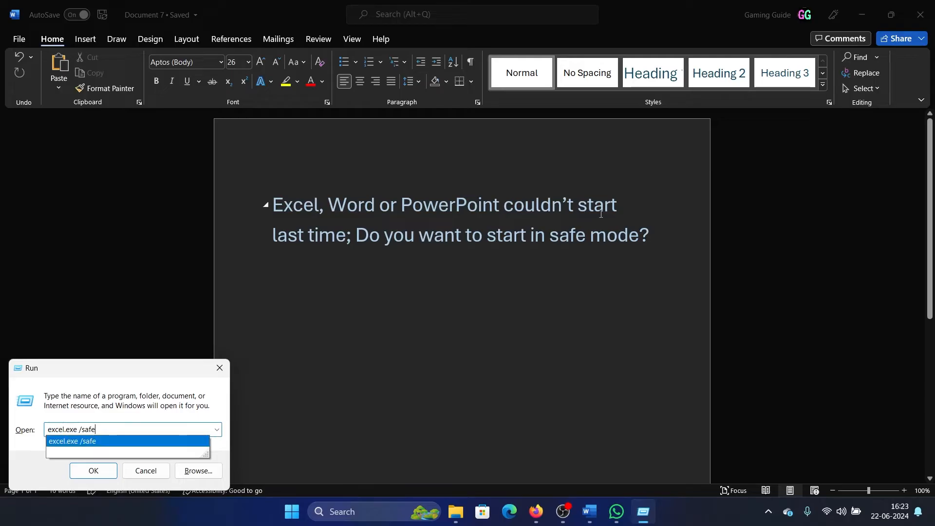
left_click(92, 471)
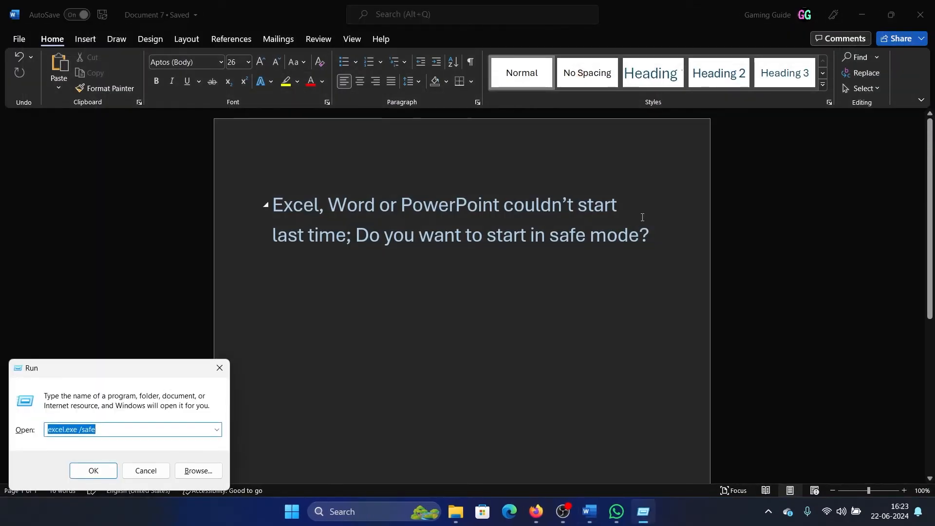
type("po")
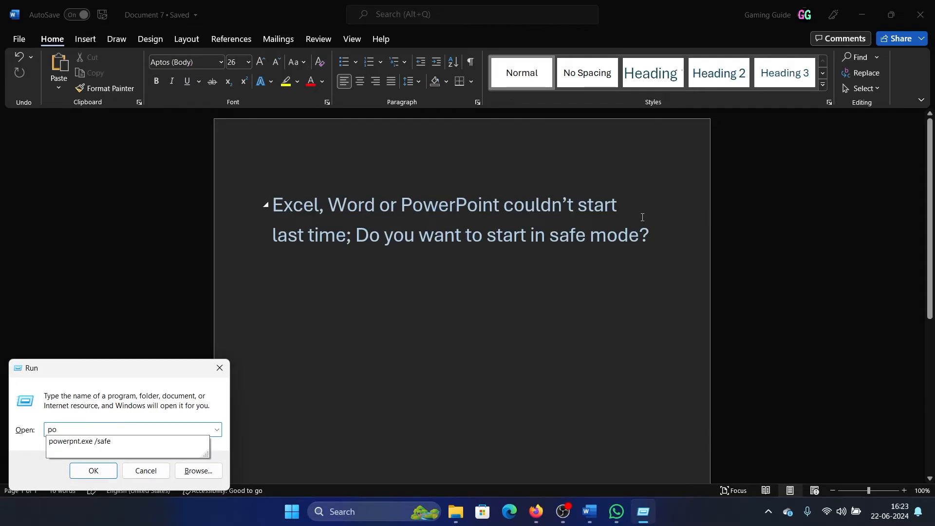
left_click(93, 470)
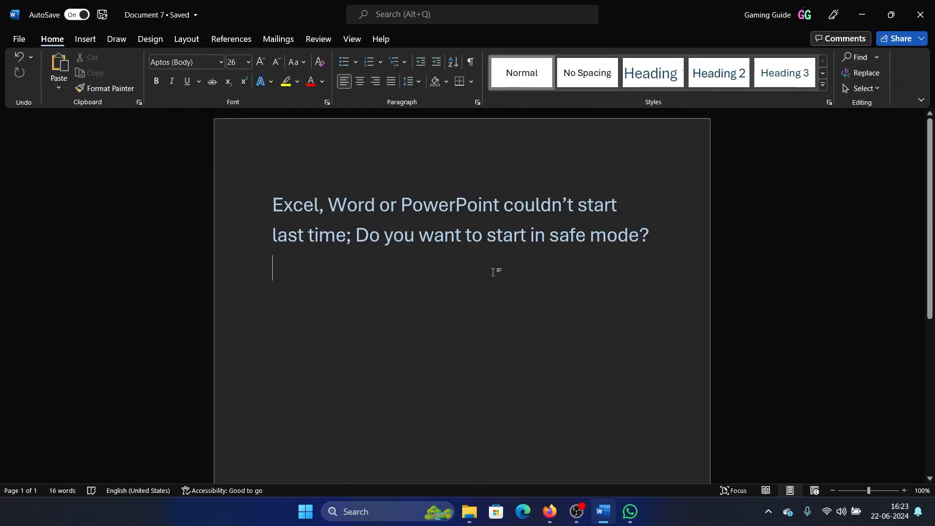
mouse_move(421, 365)
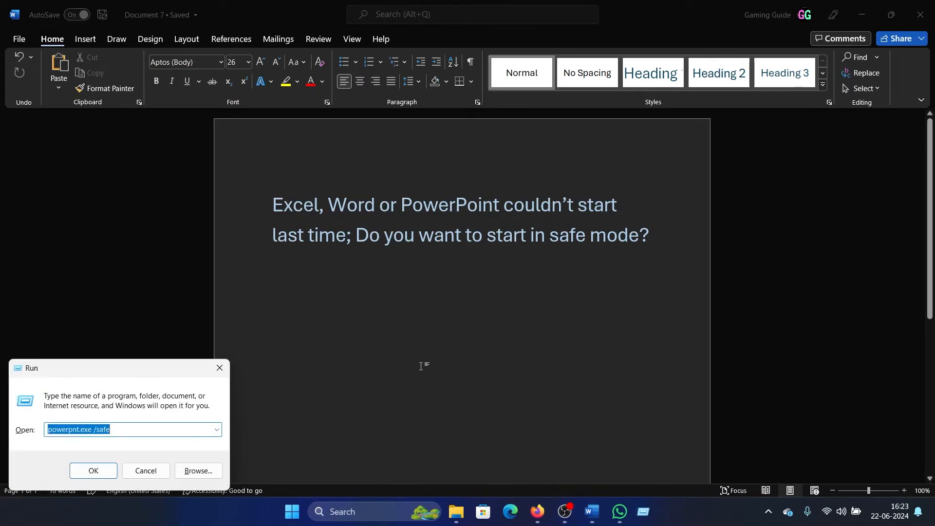
left_click(92, 471)
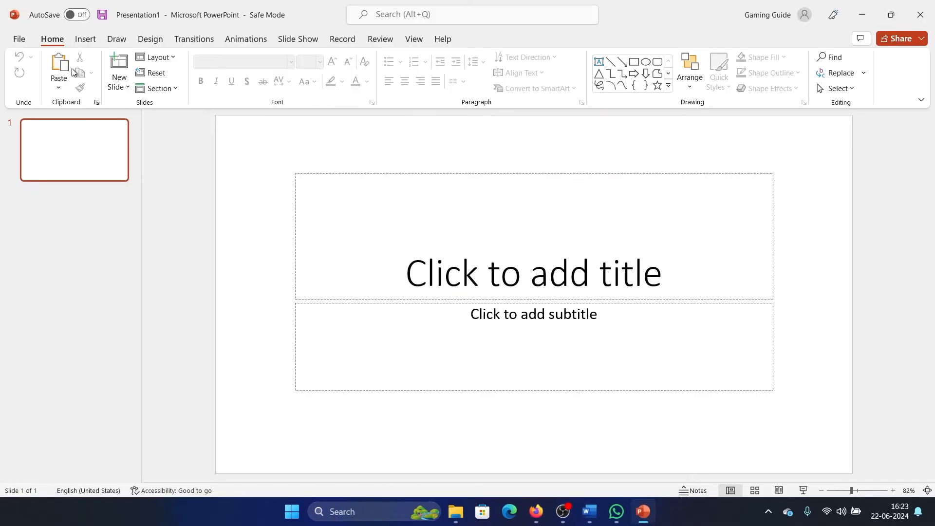
Step: Remove the 'OneNote Notes about PowerPoint Presentations' COM add-in through PowerPoint Options > Add-ins
left_click(18, 39)
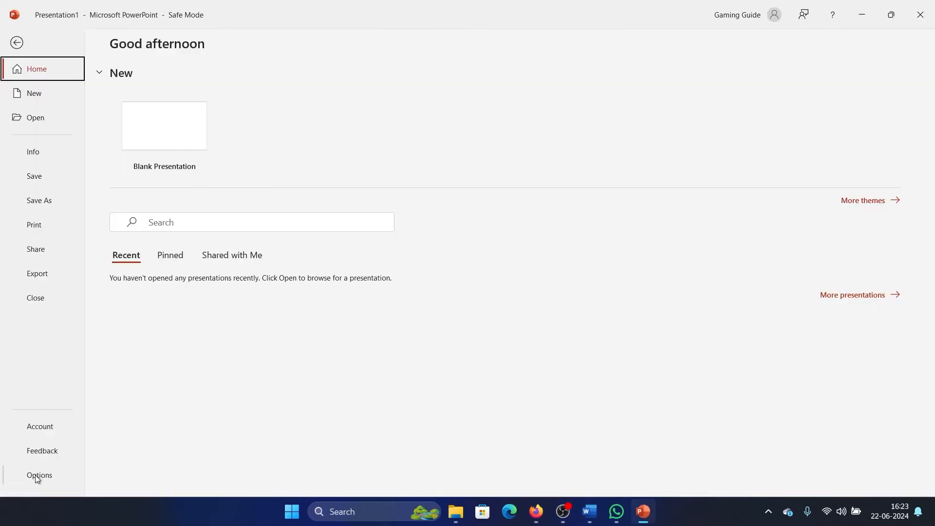
left_click(39, 475)
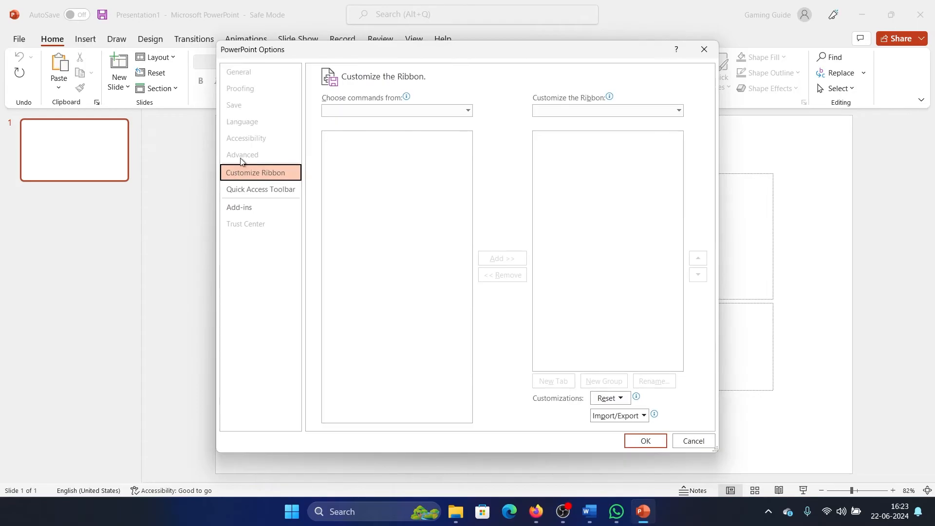
left_click(240, 207)
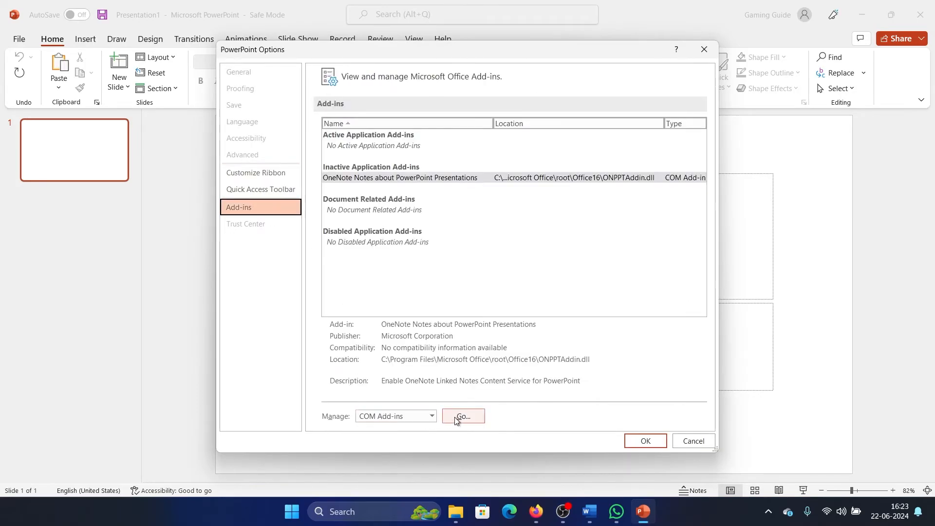
left_click(463, 415)
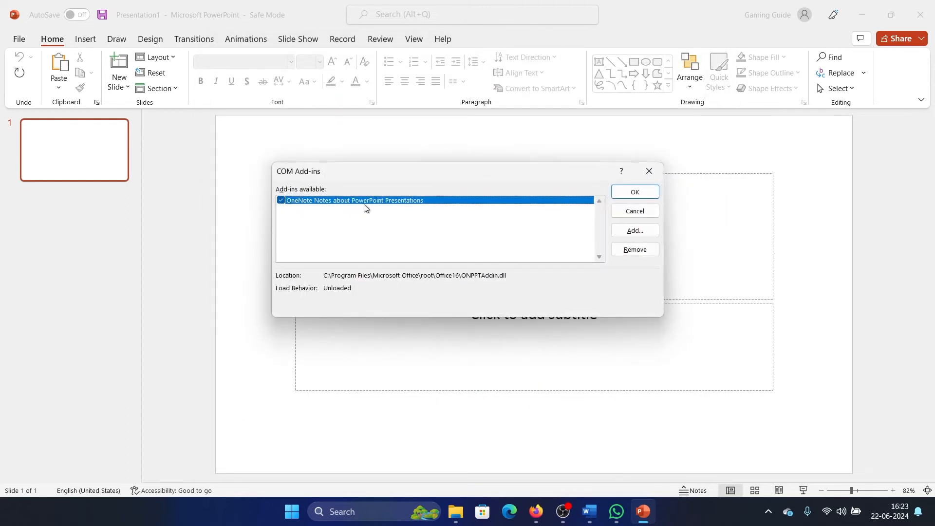
left_click(634, 249)
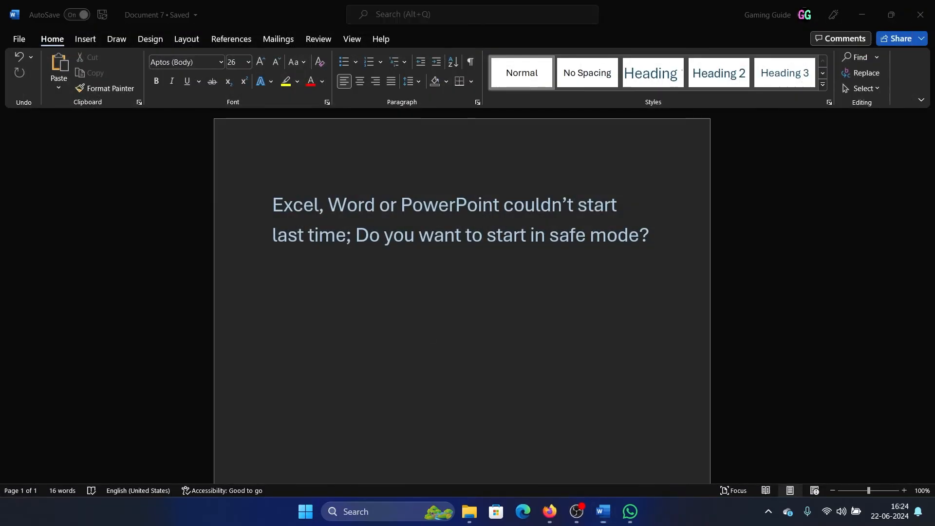
Step: Bring up the Windows Quick Link system menu over the Word document
type("powerPoint")
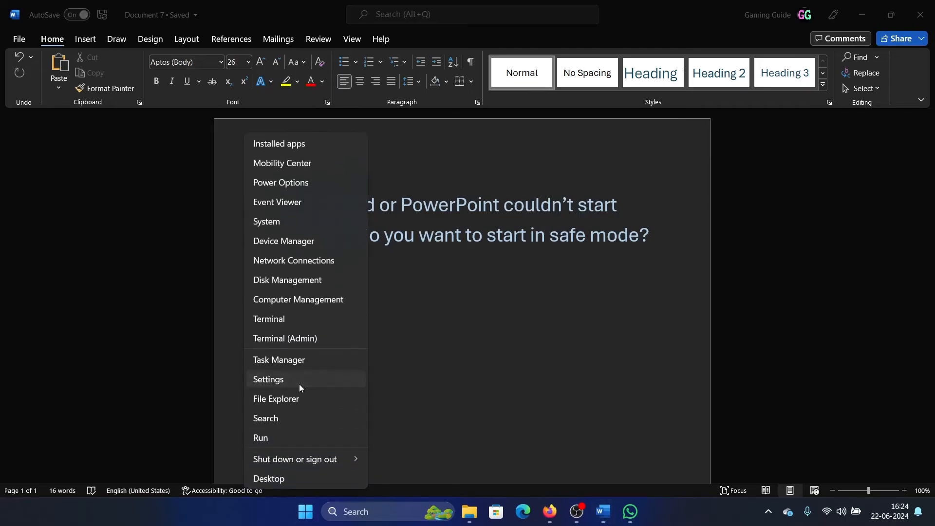
Step: Go to Settings > Apps > Installed apps and open Microsoft 365 (Office)'s options menu
left_click(268, 379)
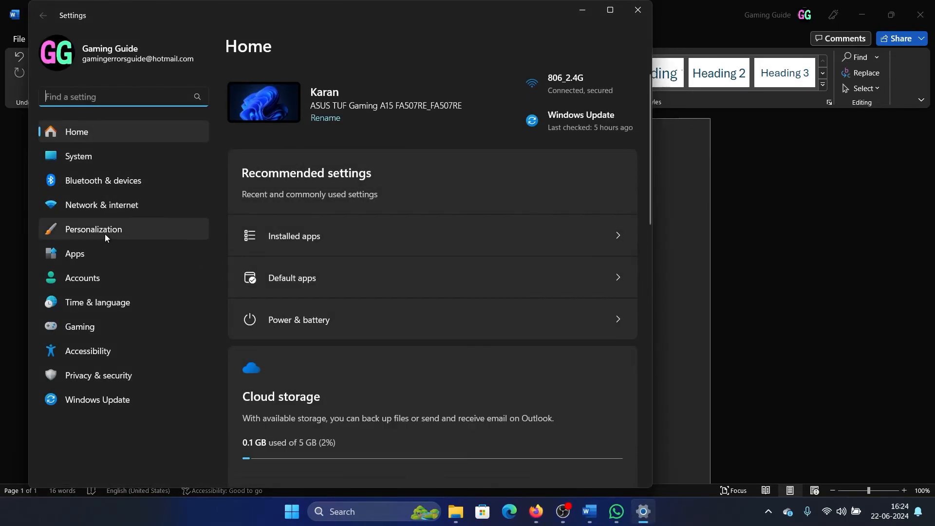
left_click(75, 253)
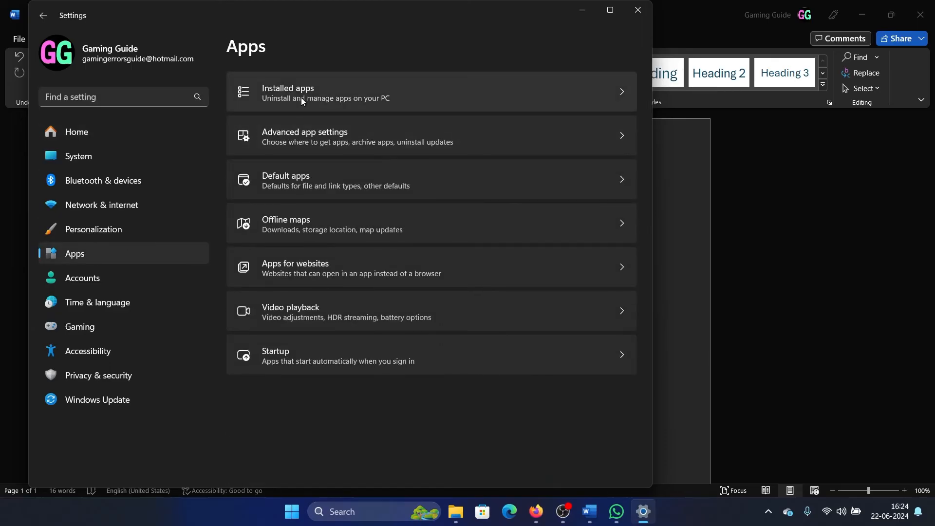
left_click(301, 93)
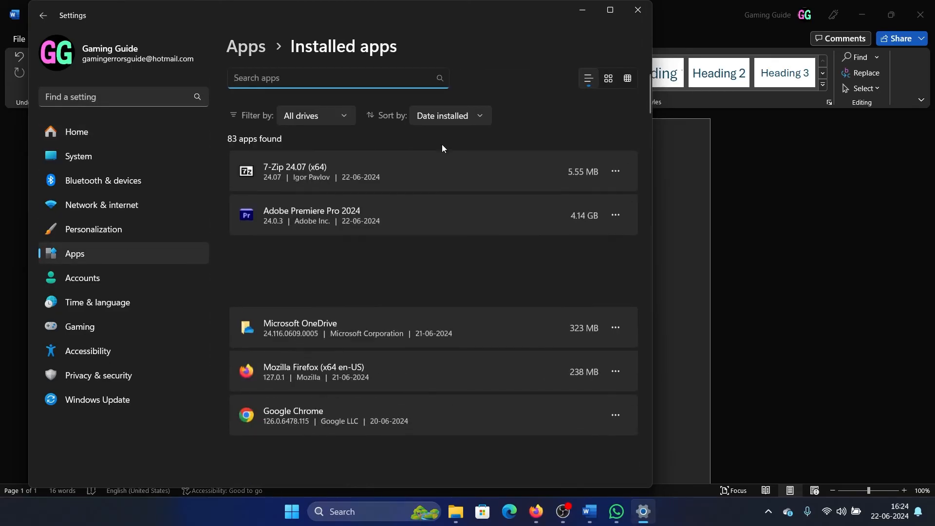
scroll("down", 3)
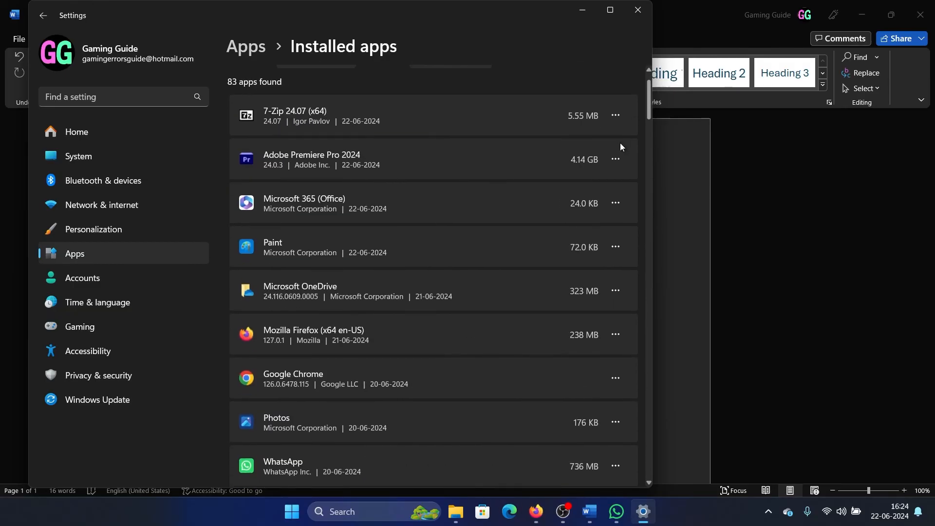
left_click(614, 202)
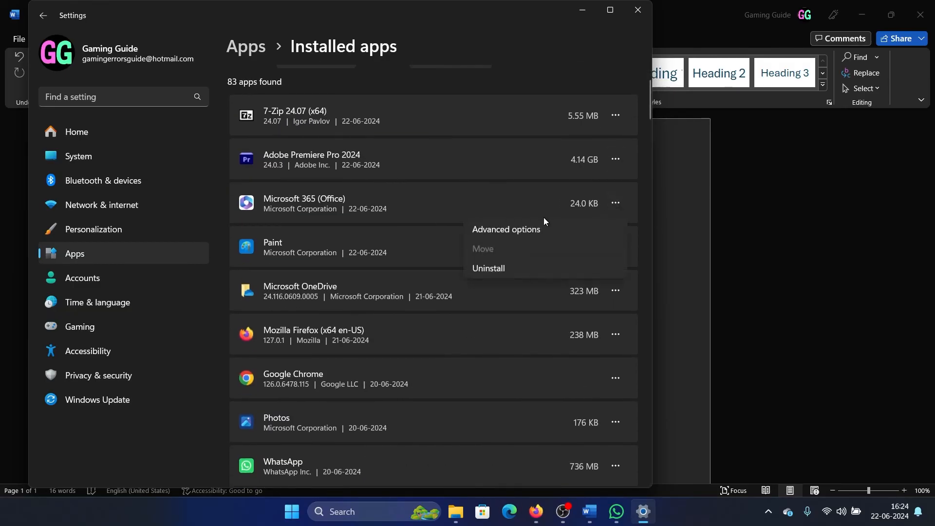
Step: Repair Microsoft 365 (Office) in Advanced options, then reset it and confirm deleting app data
left_click(505, 229)
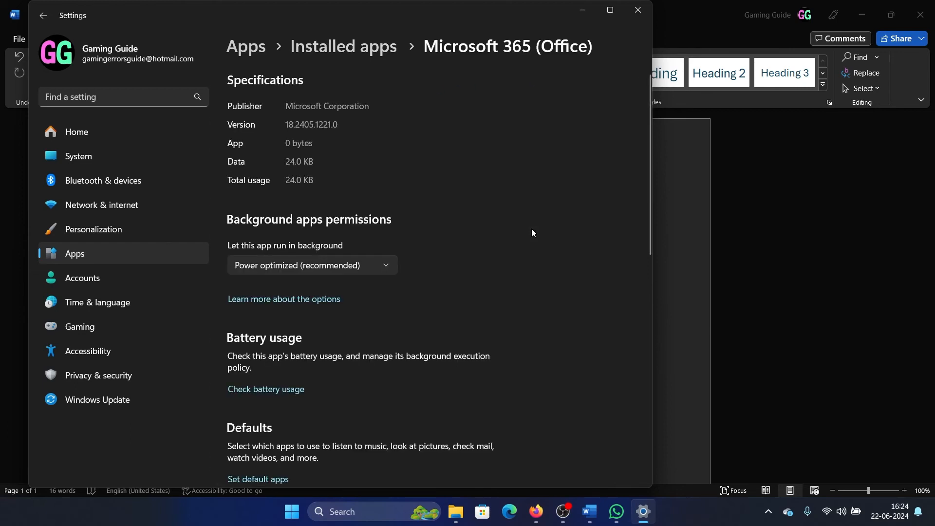
scroll("down", 3)
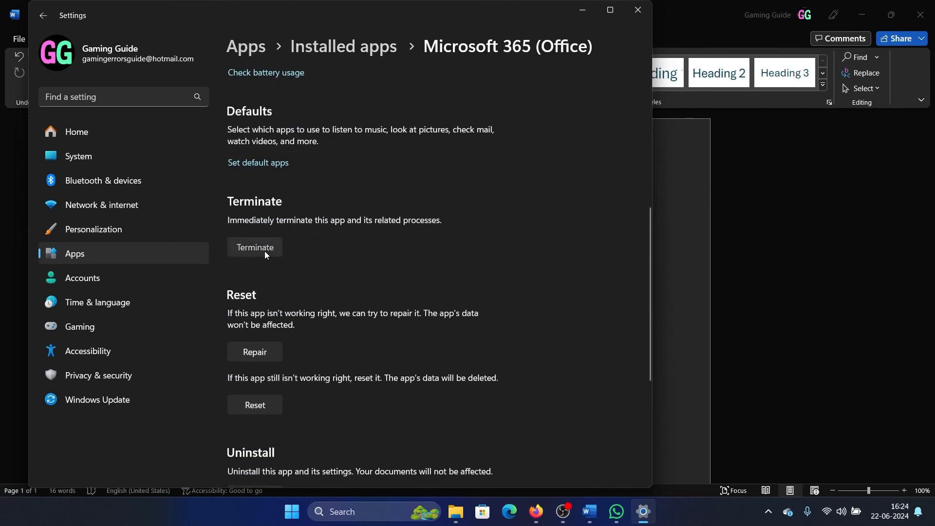
left_click(255, 351)
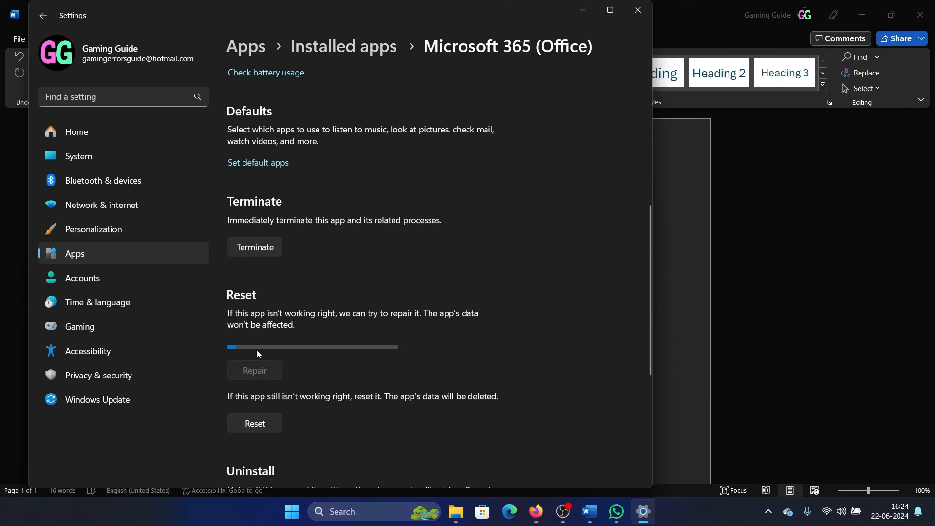
left_click(255, 423)
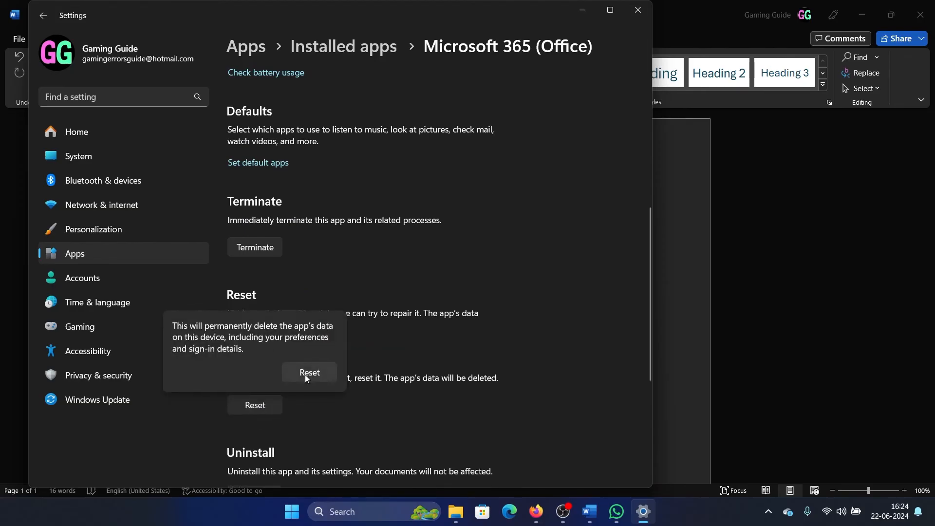
left_click(310, 372)
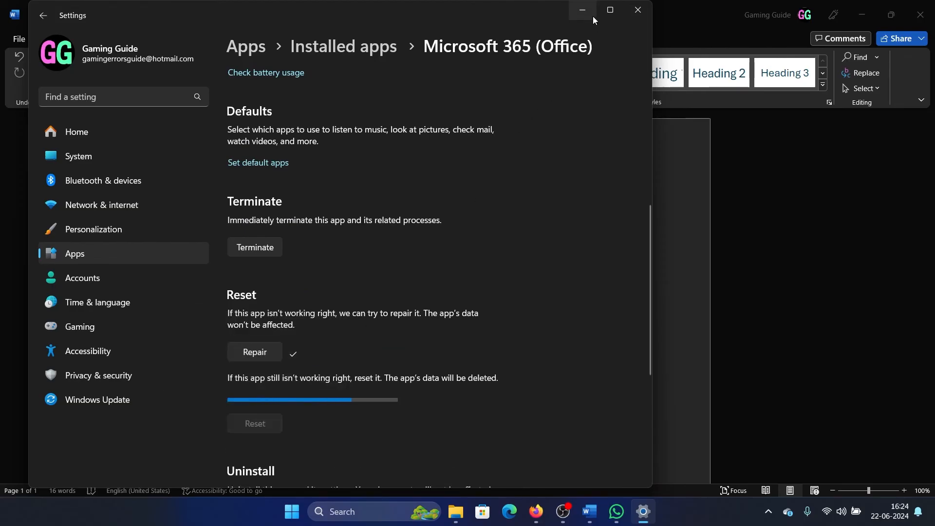